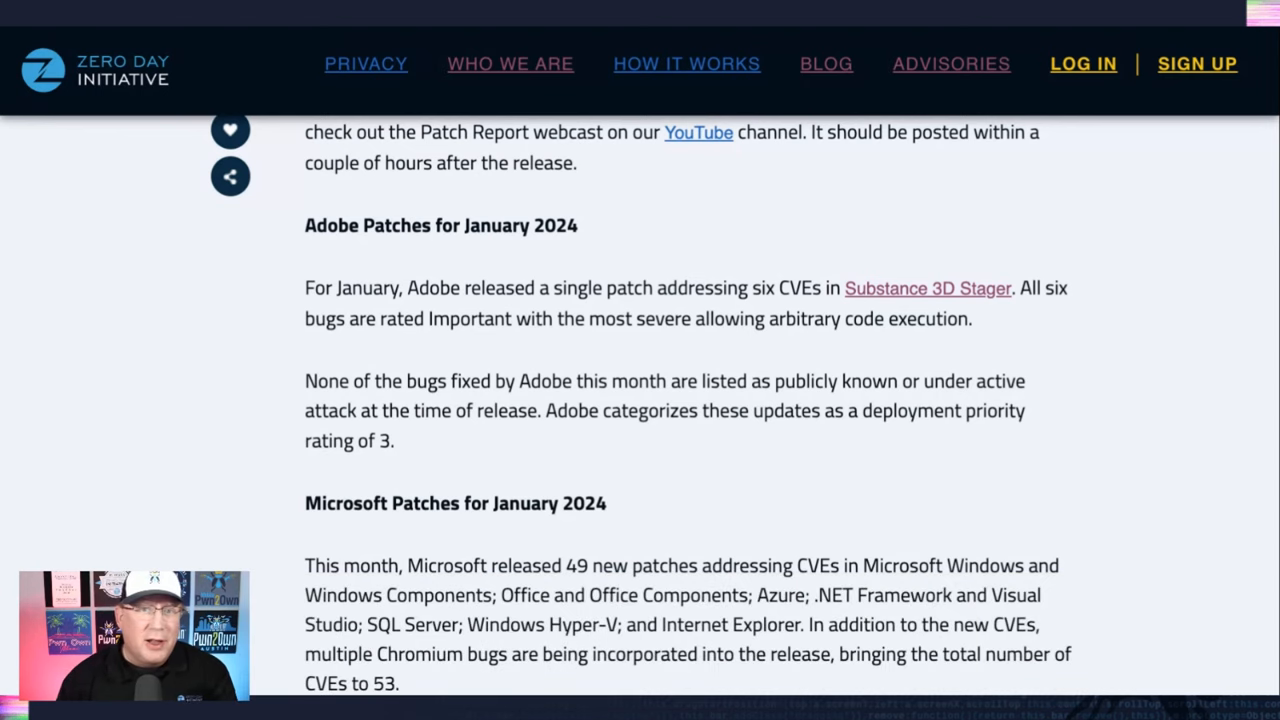
pyautogui.scroll(-3)
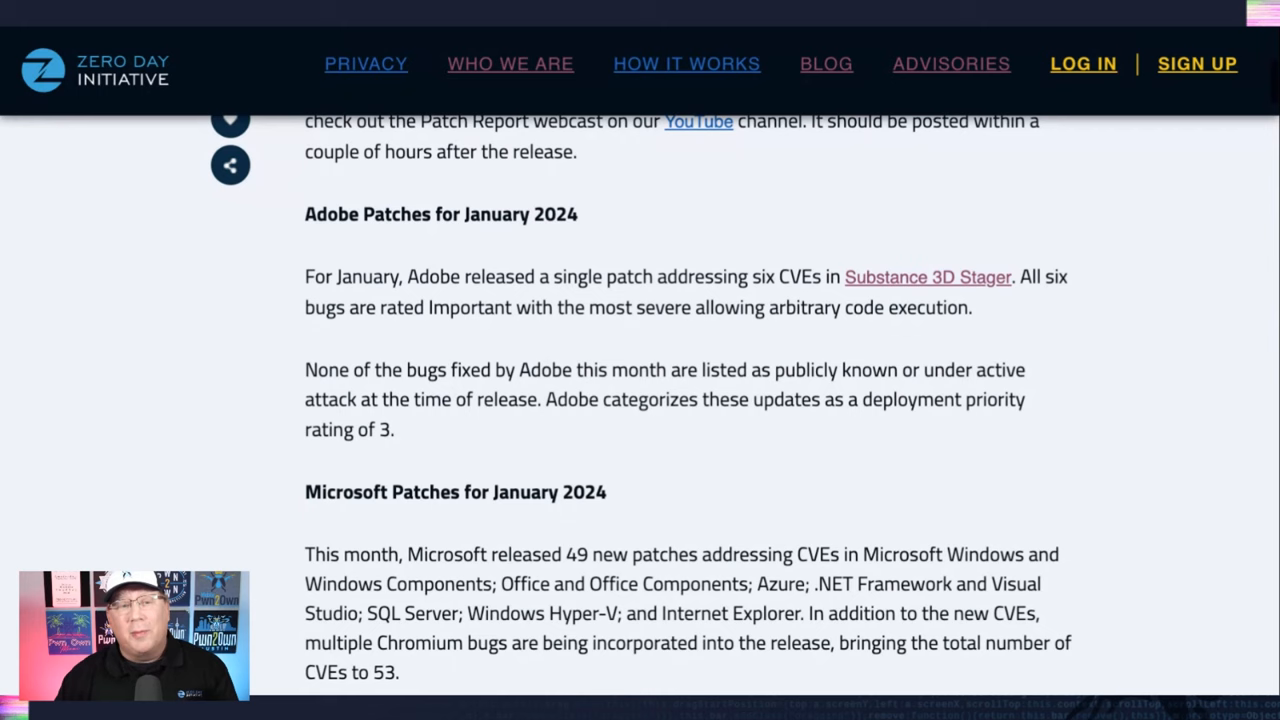
pyautogui.scroll(-3)
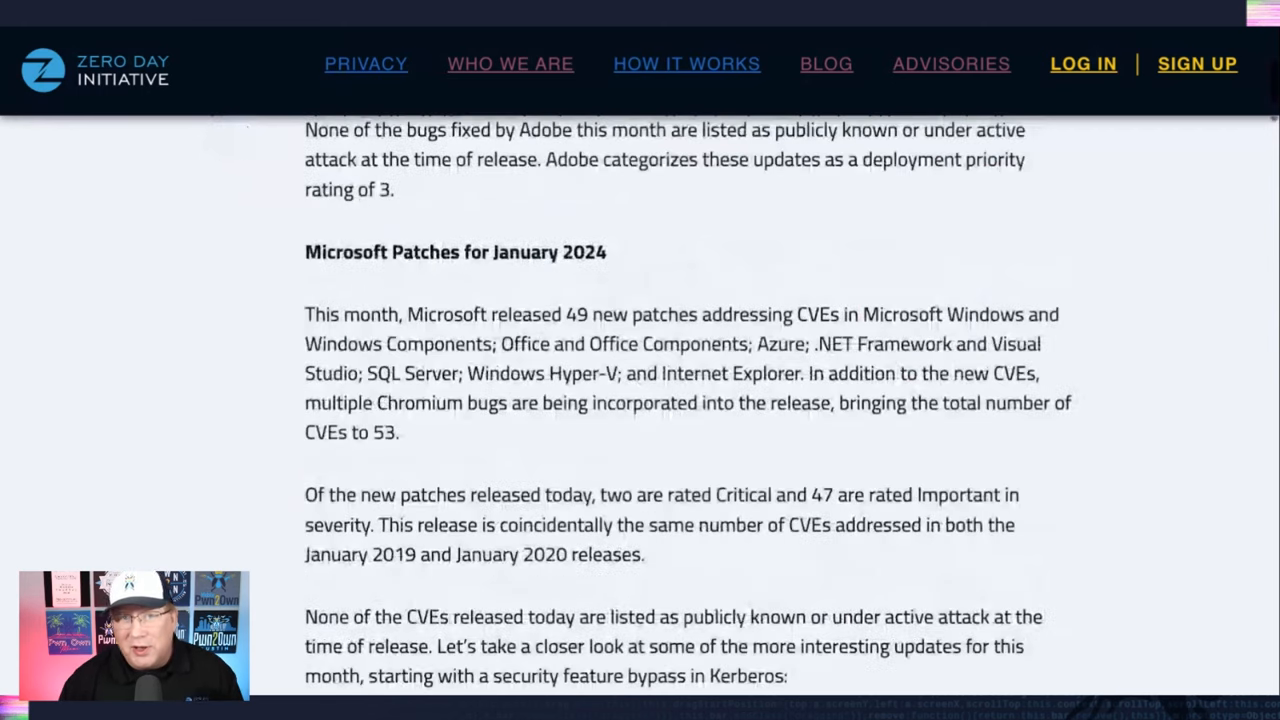
pyautogui.scroll(-3)
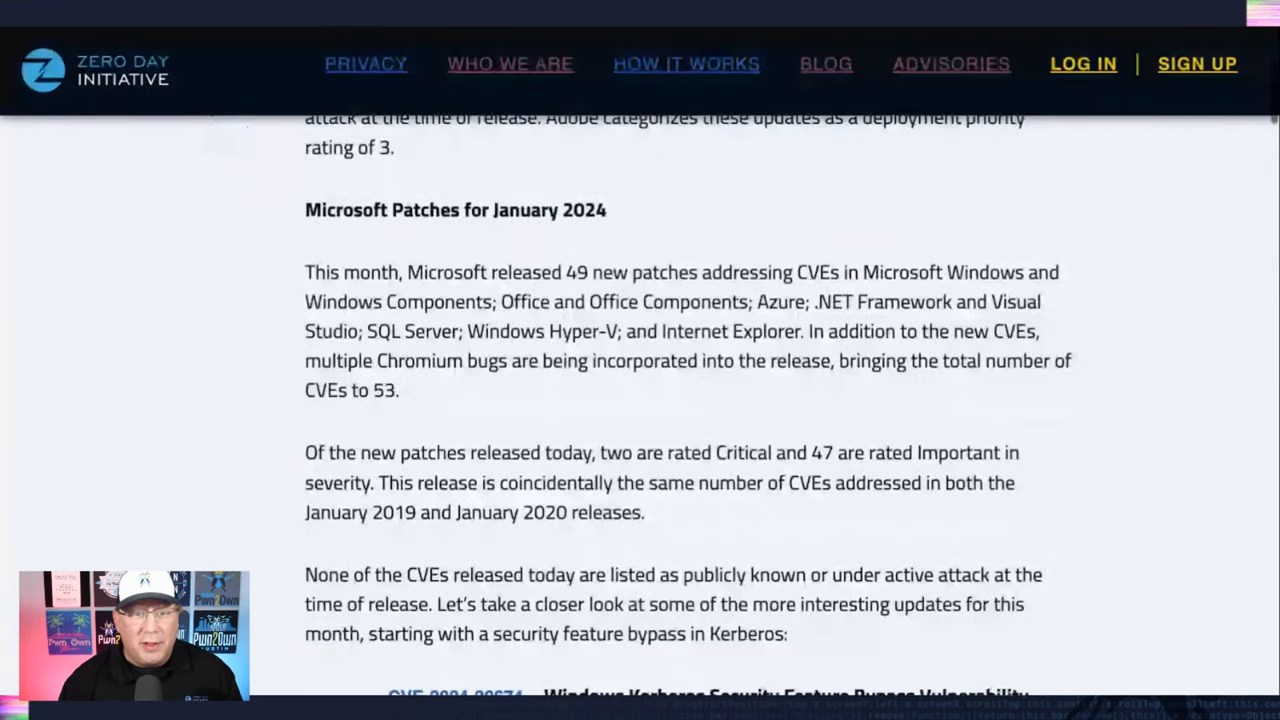
pyautogui.scroll(-3)
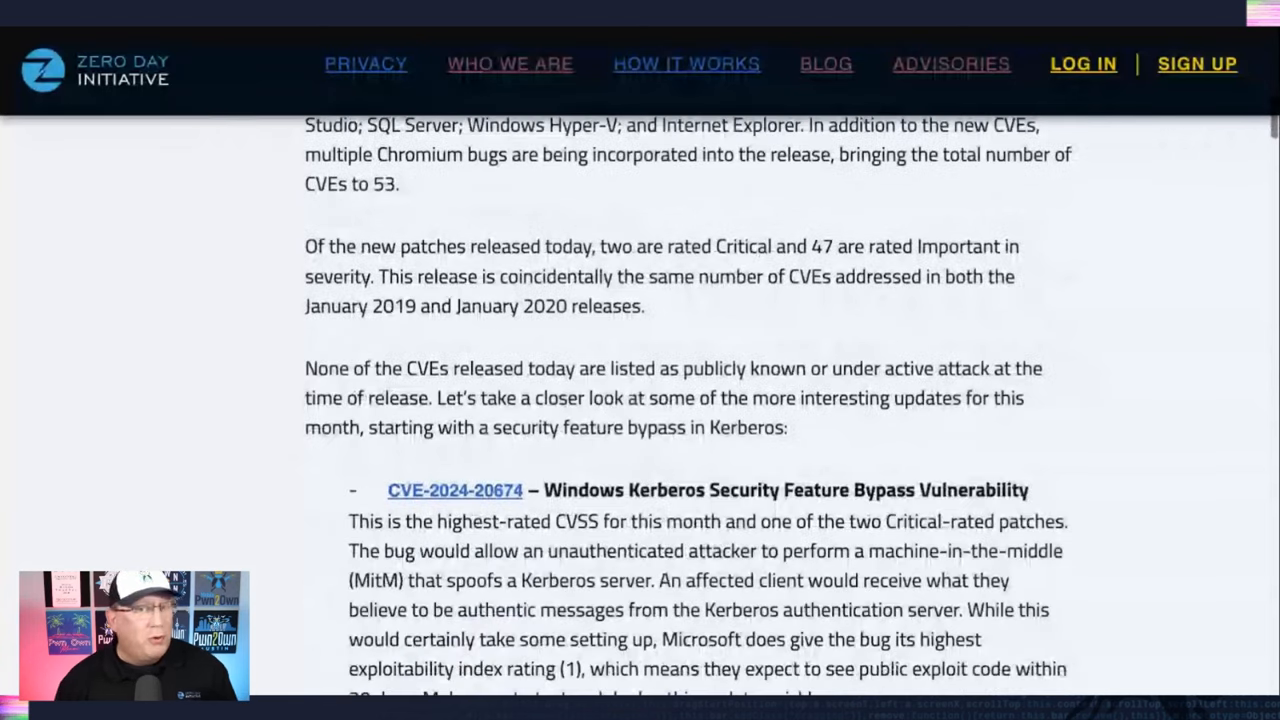
pyautogui.scroll(3)
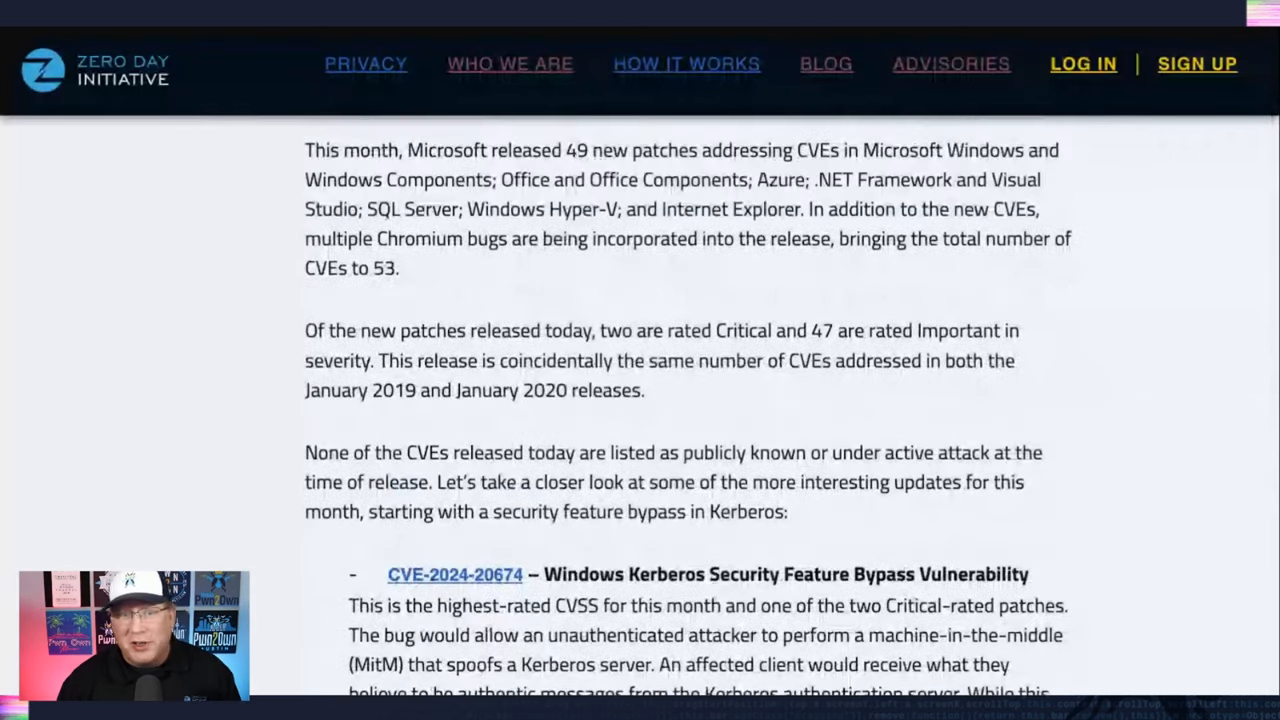
pyautogui.scroll(-3)
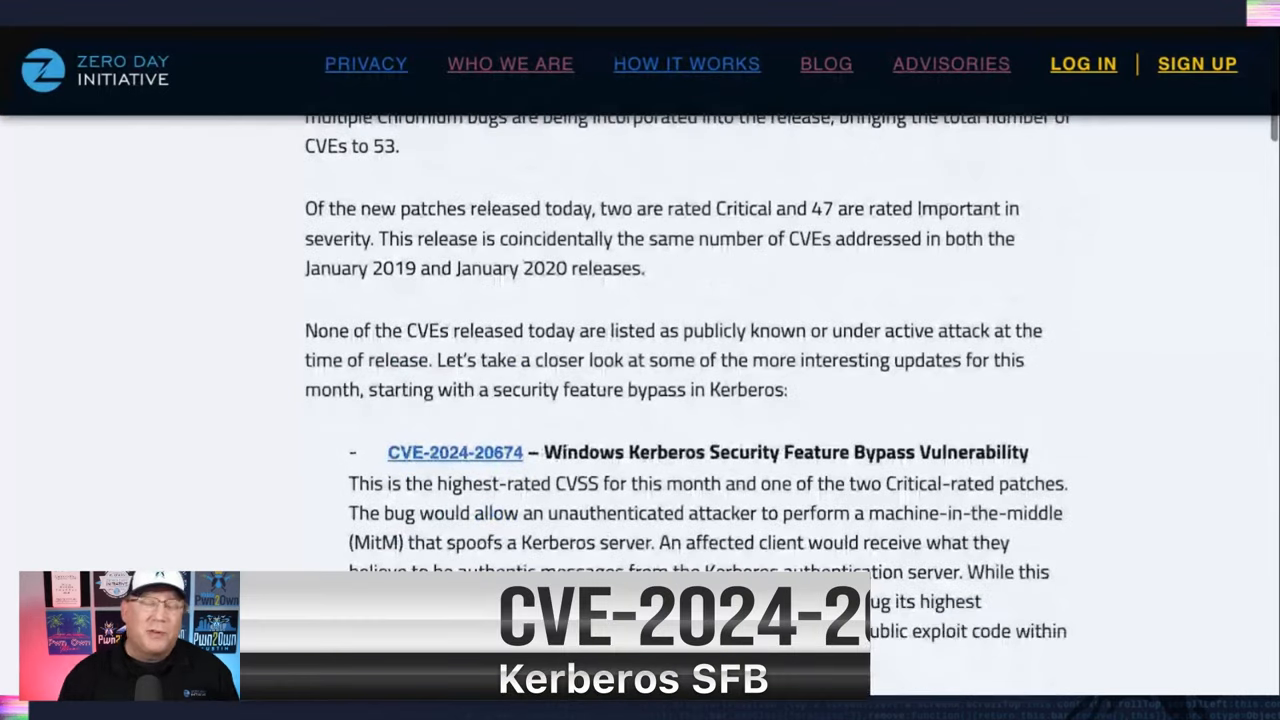
pyautogui.scroll(-3)
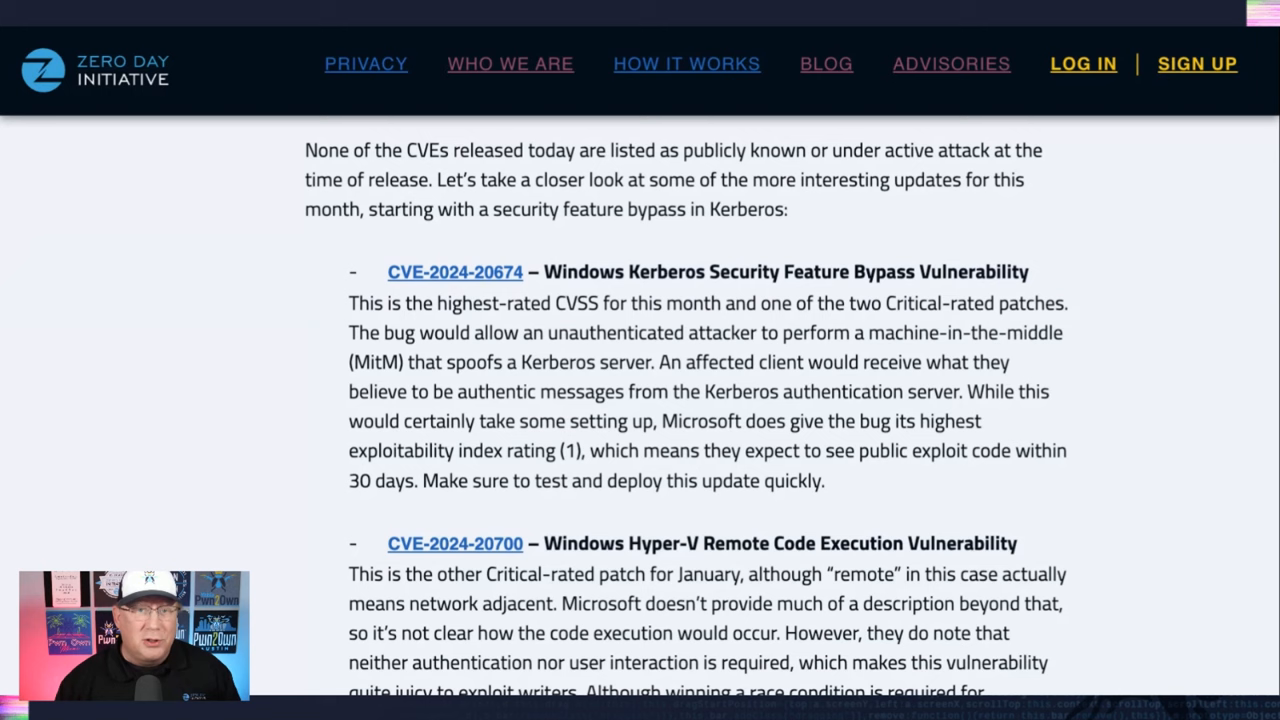
pyautogui.scroll(-3)
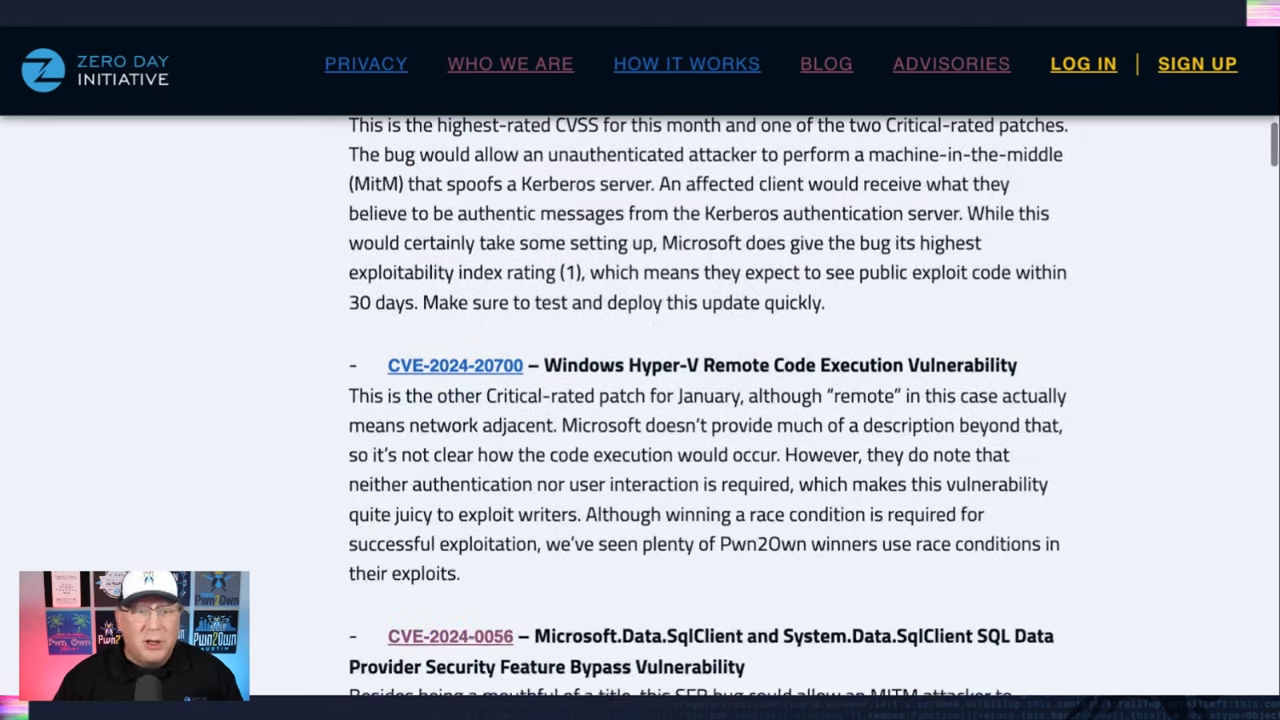
pyautogui.scroll(-3)
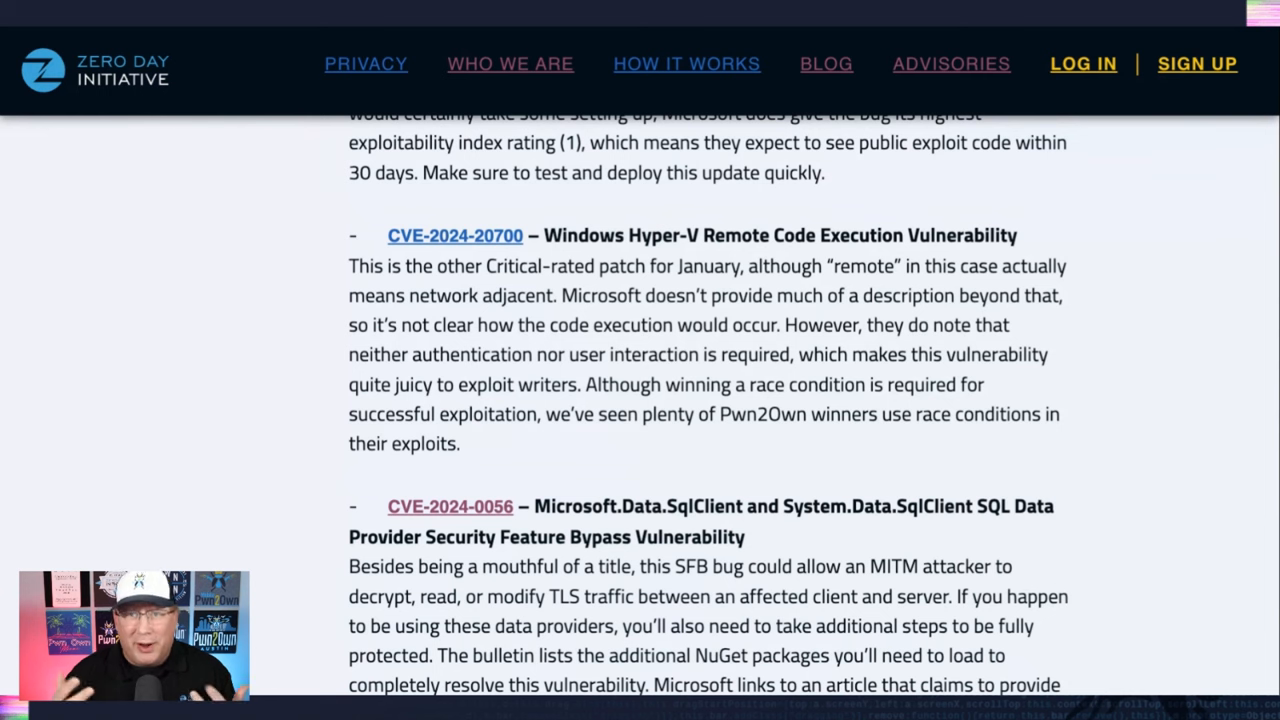
pyautogui.scroll(-3)
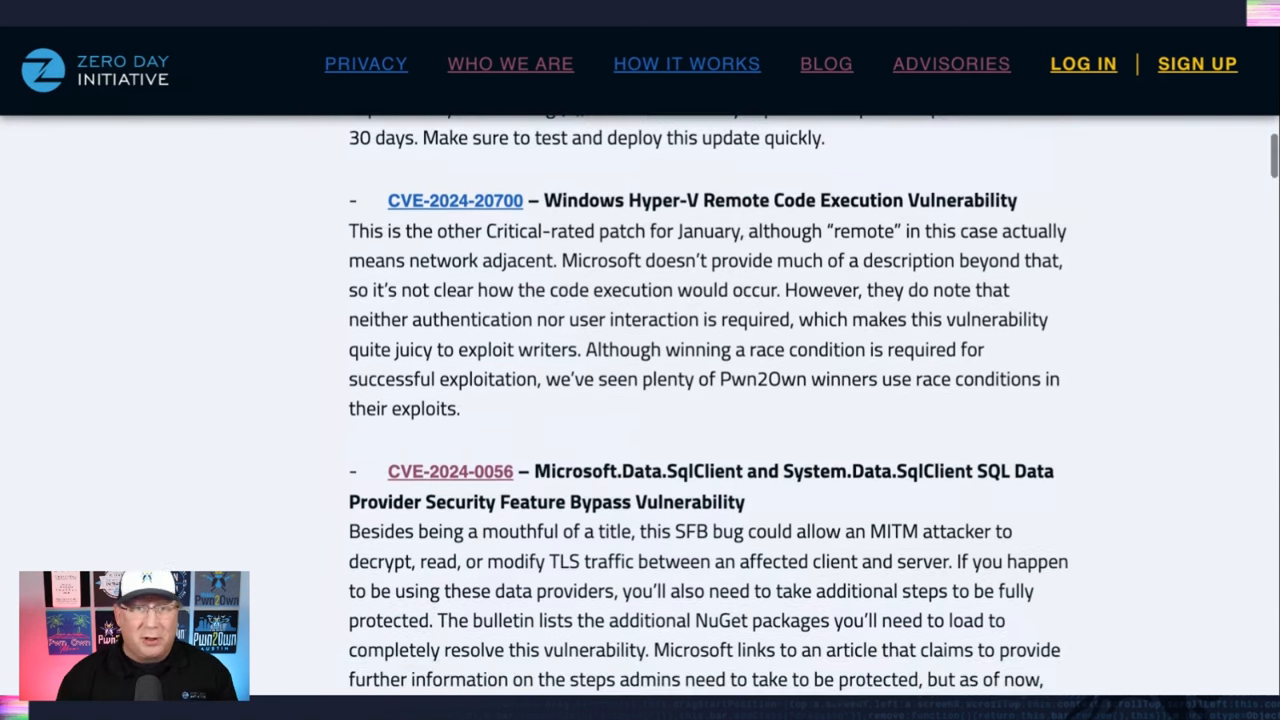
pyautogui.scroll(-3)
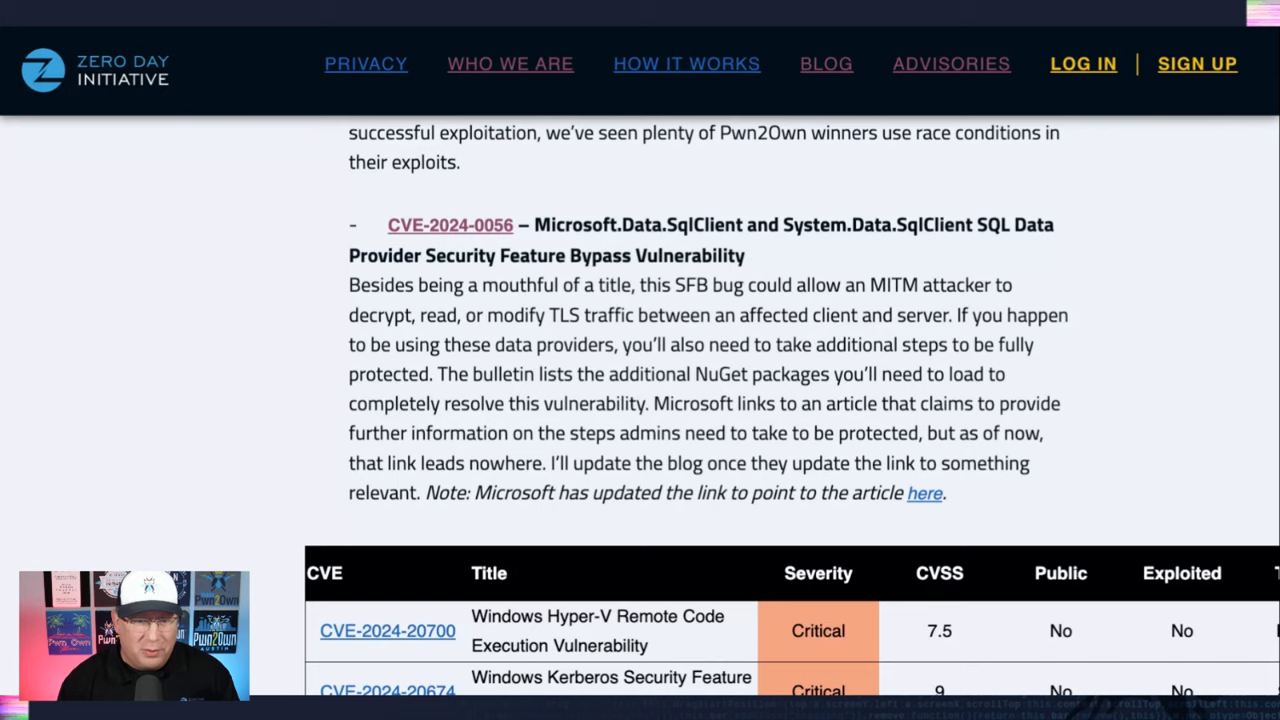
pyautogui.scroll(-3)
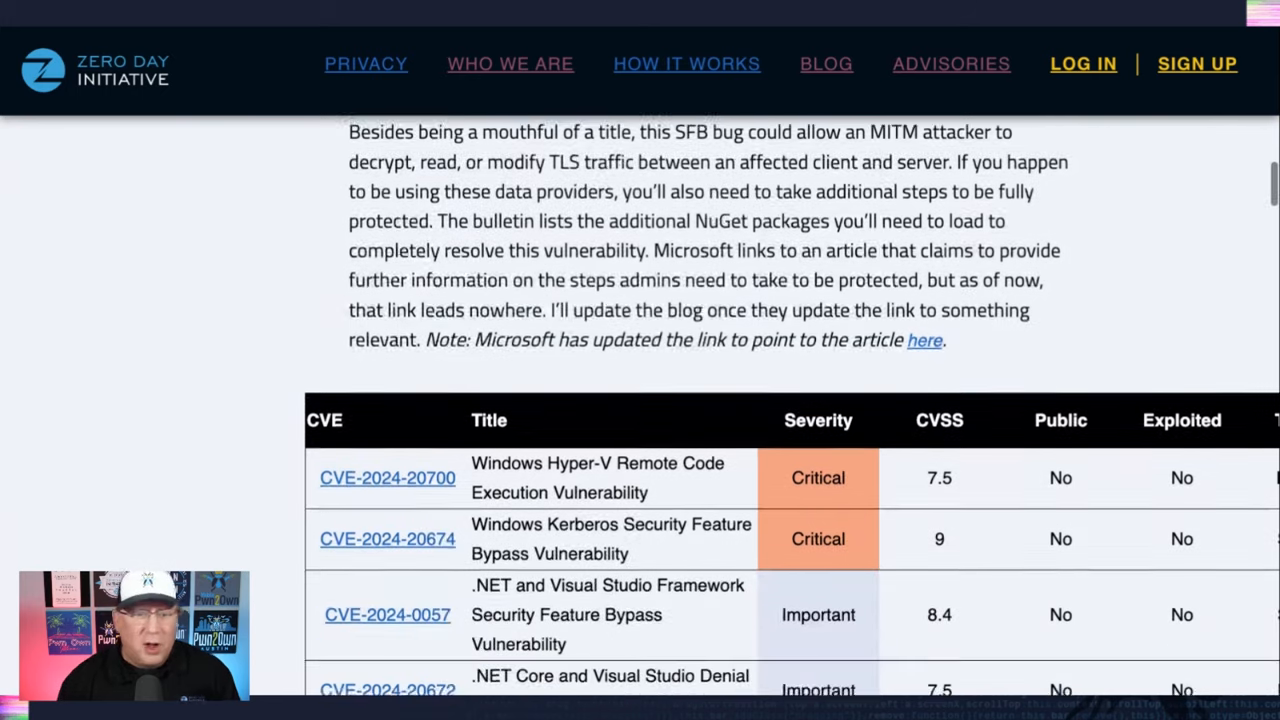
pyautogui.scroll(-3)
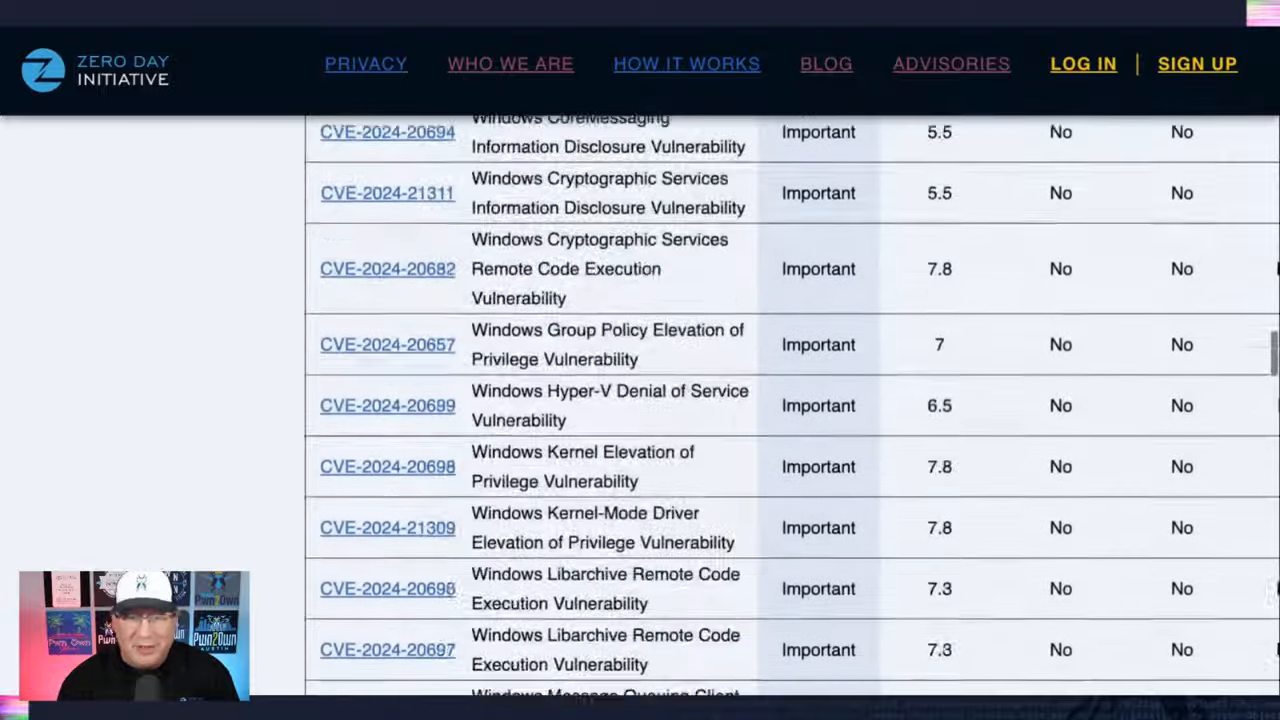
pyautogui.scroll(-3)
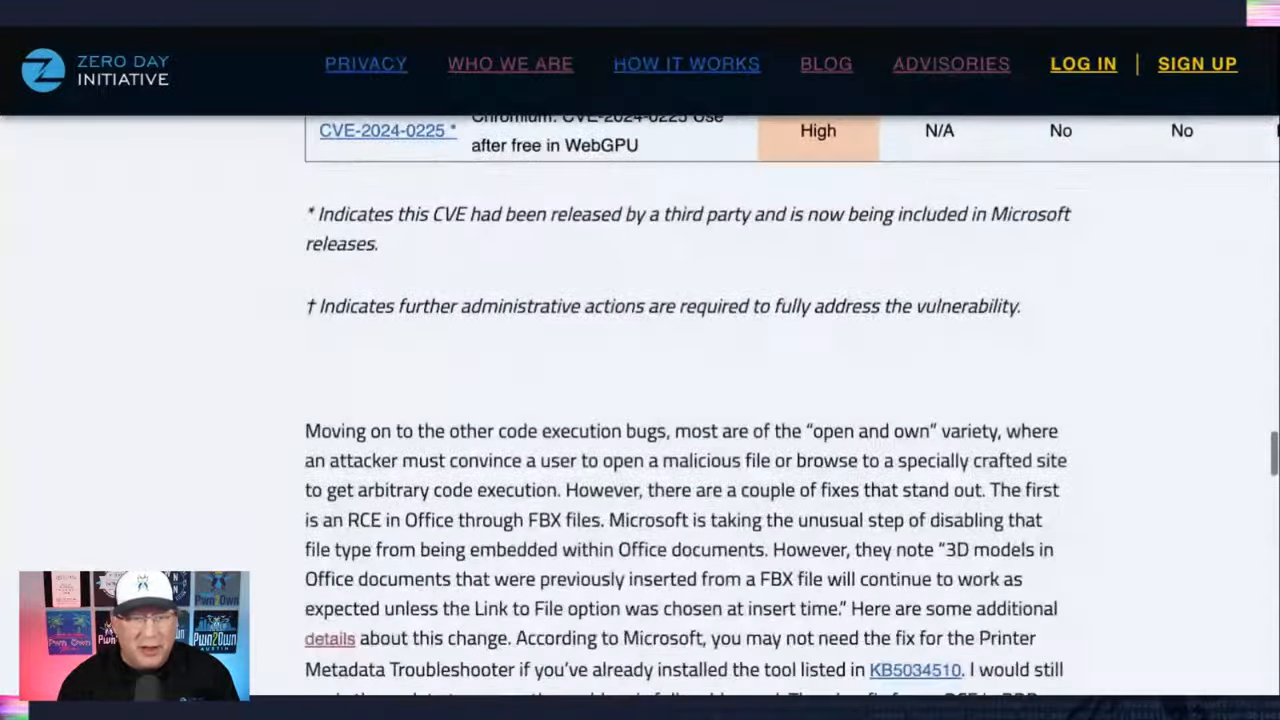
pyautogui.scroll(-3)
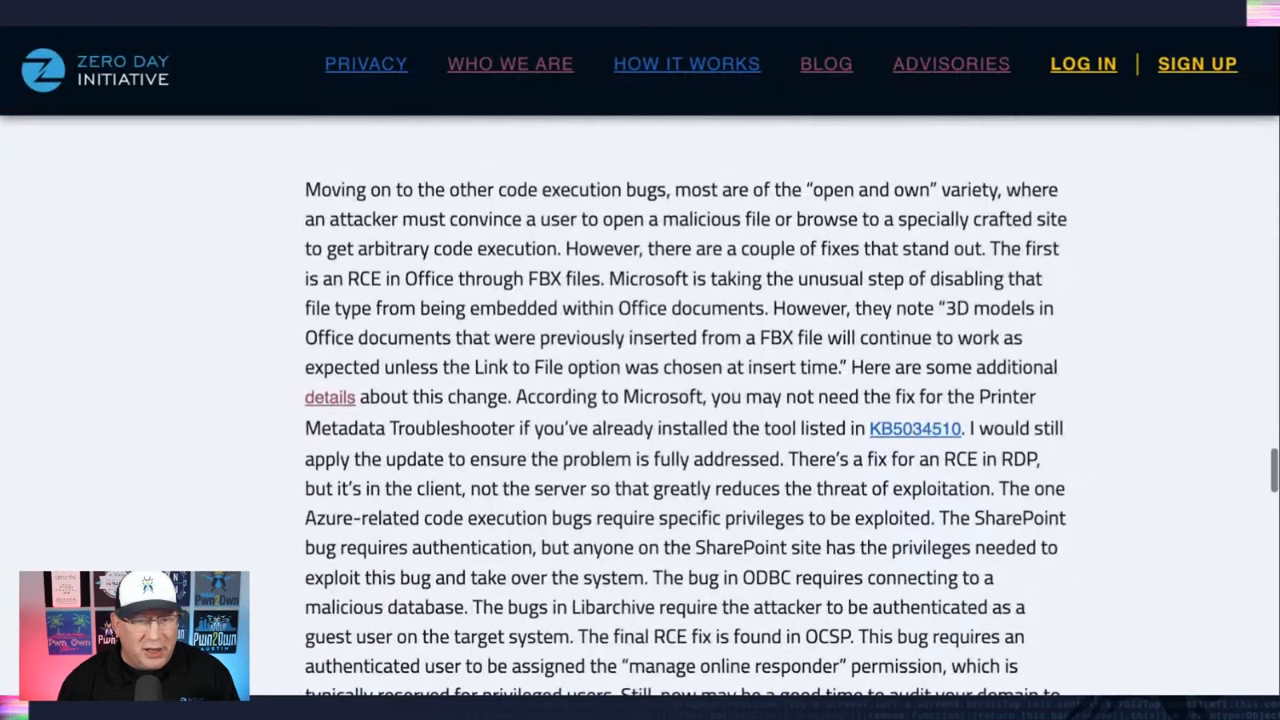
pyautogui.scroll(-3)
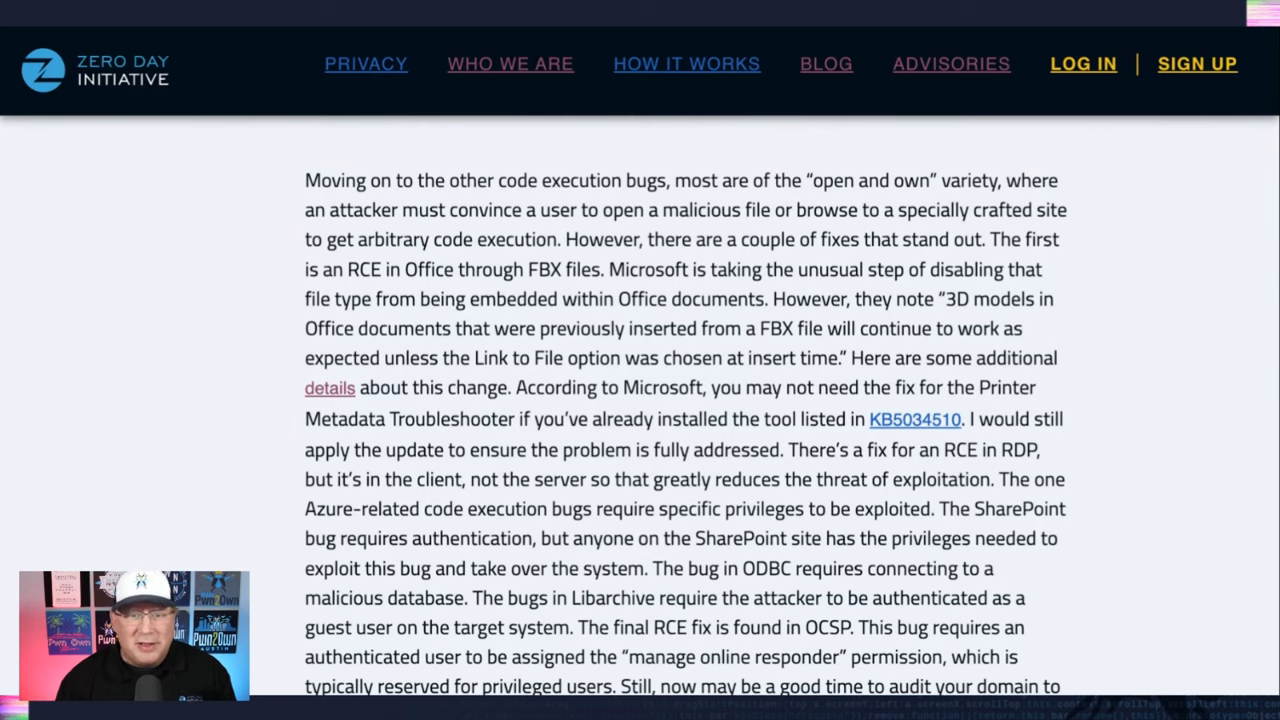
pyautogui.scroll(-3)
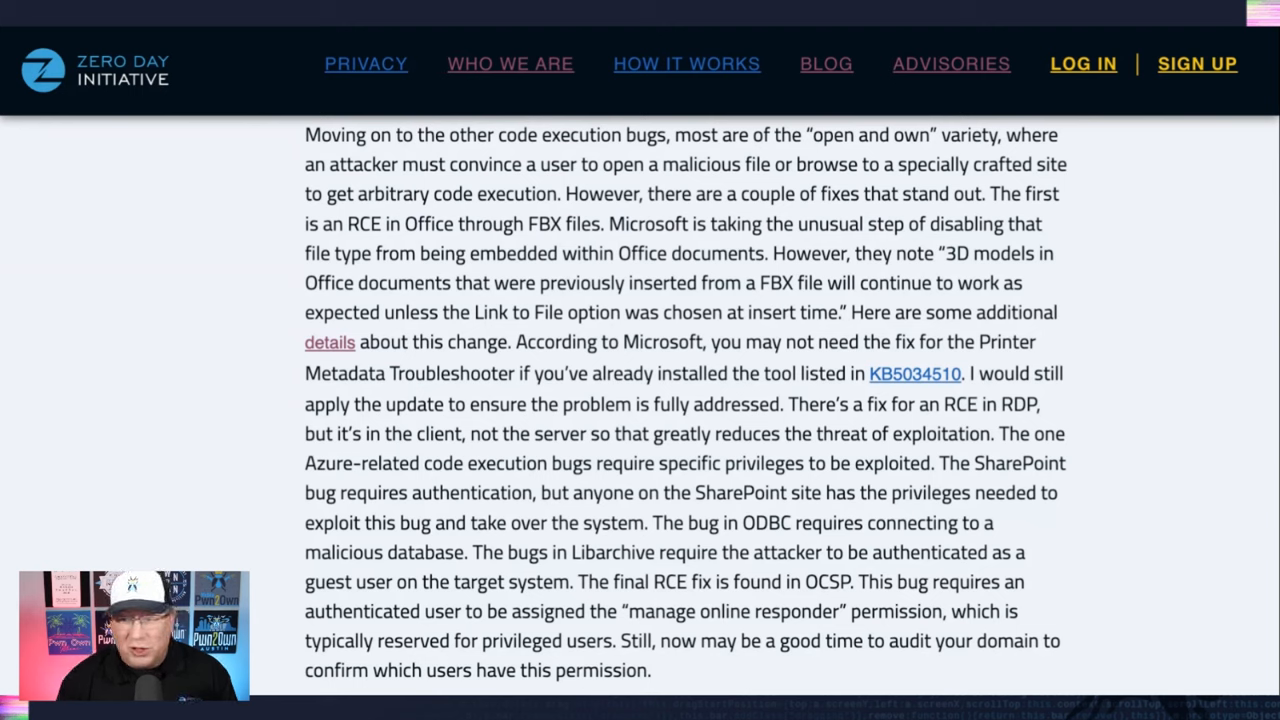
pyautogui.scroll(-3)
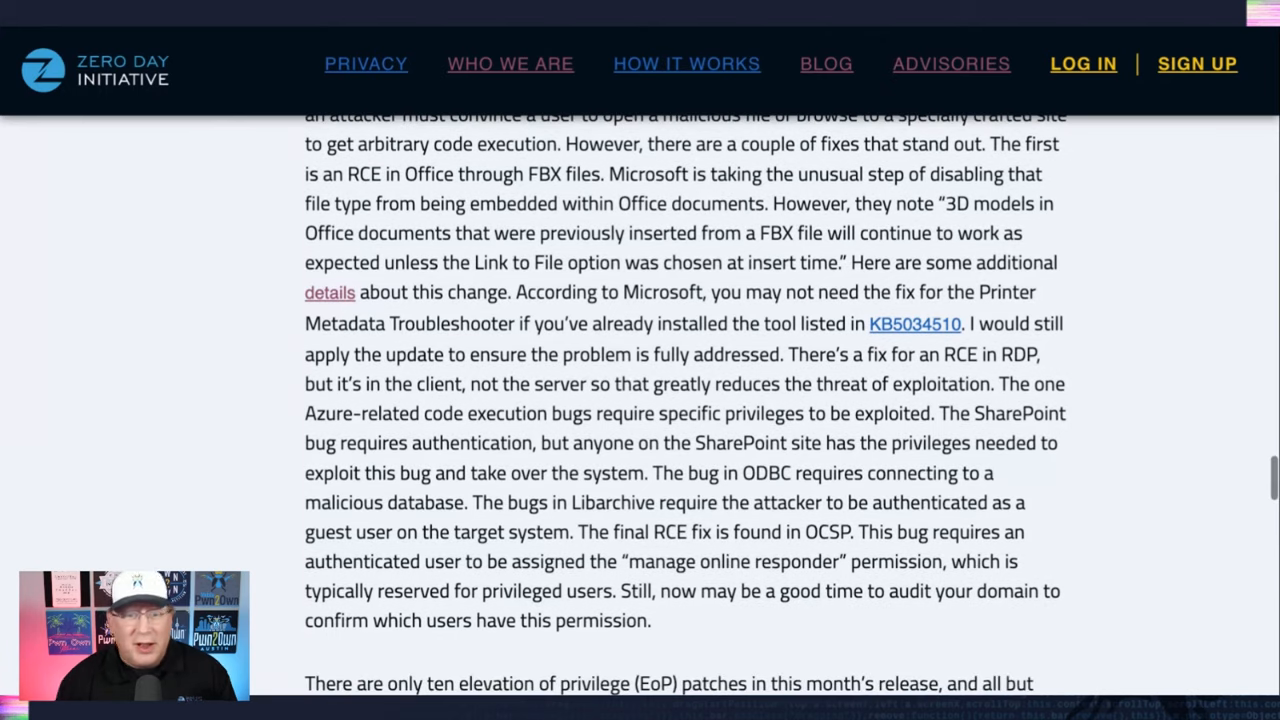
pyautogui.scroll(-3)
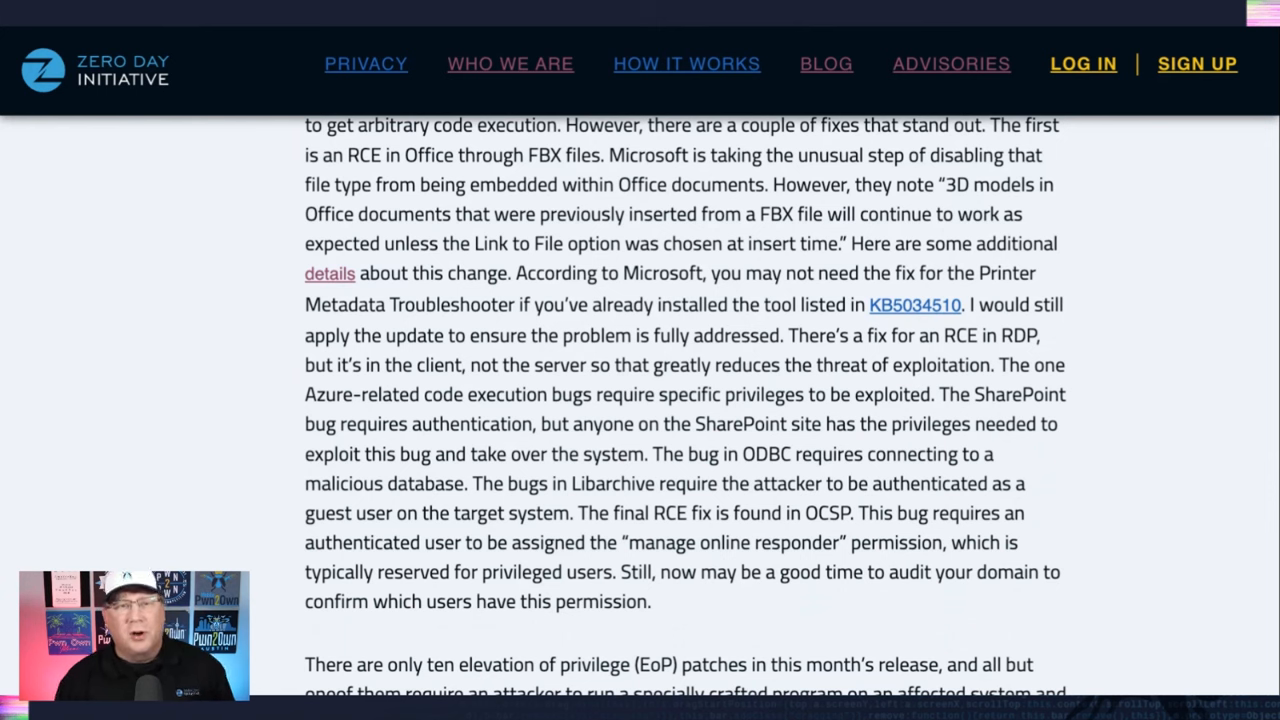
pyautogui.scroll(-3)
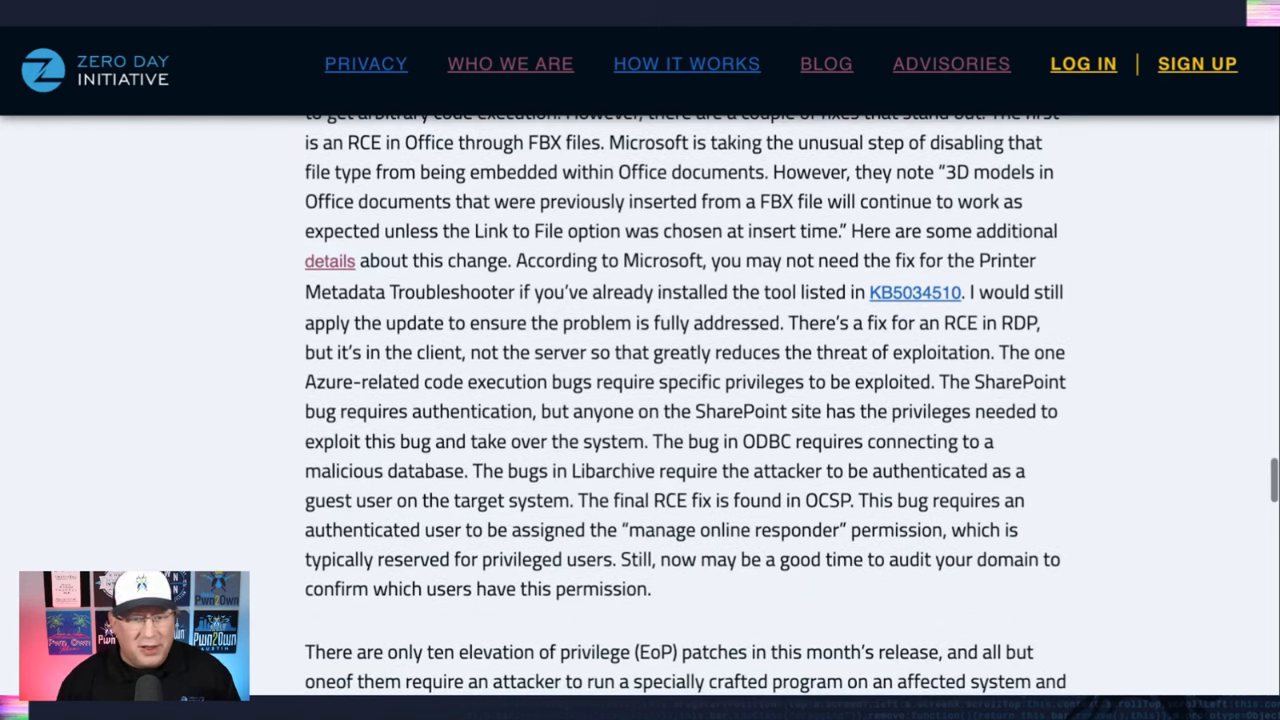
pyautogui.scroll(-3)
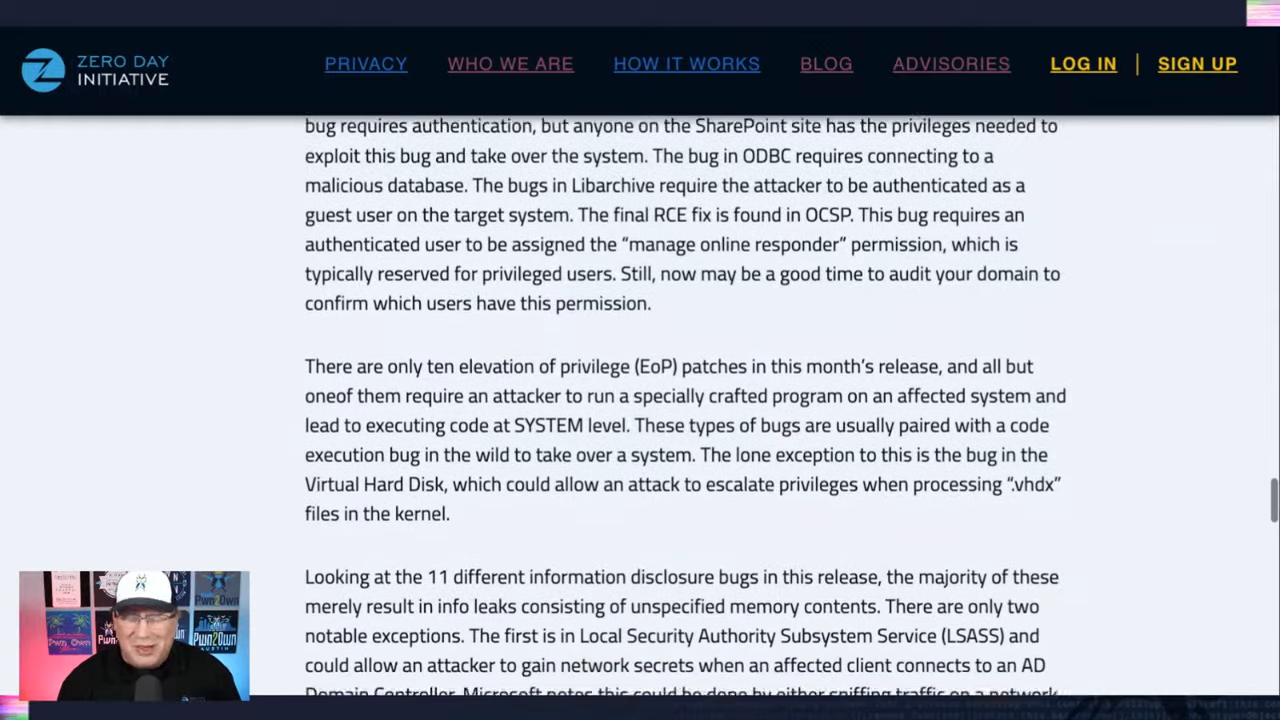
pyautogui.scroll(-3)
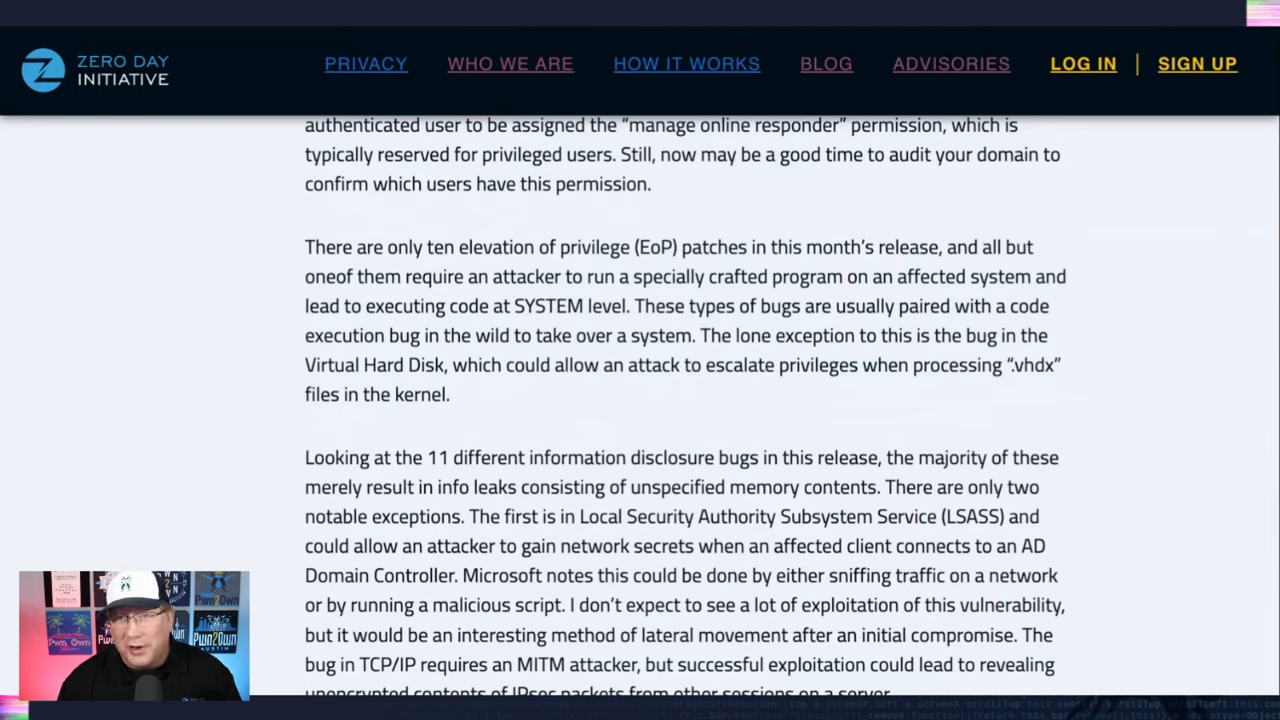
pyautogui.scroll(-3)
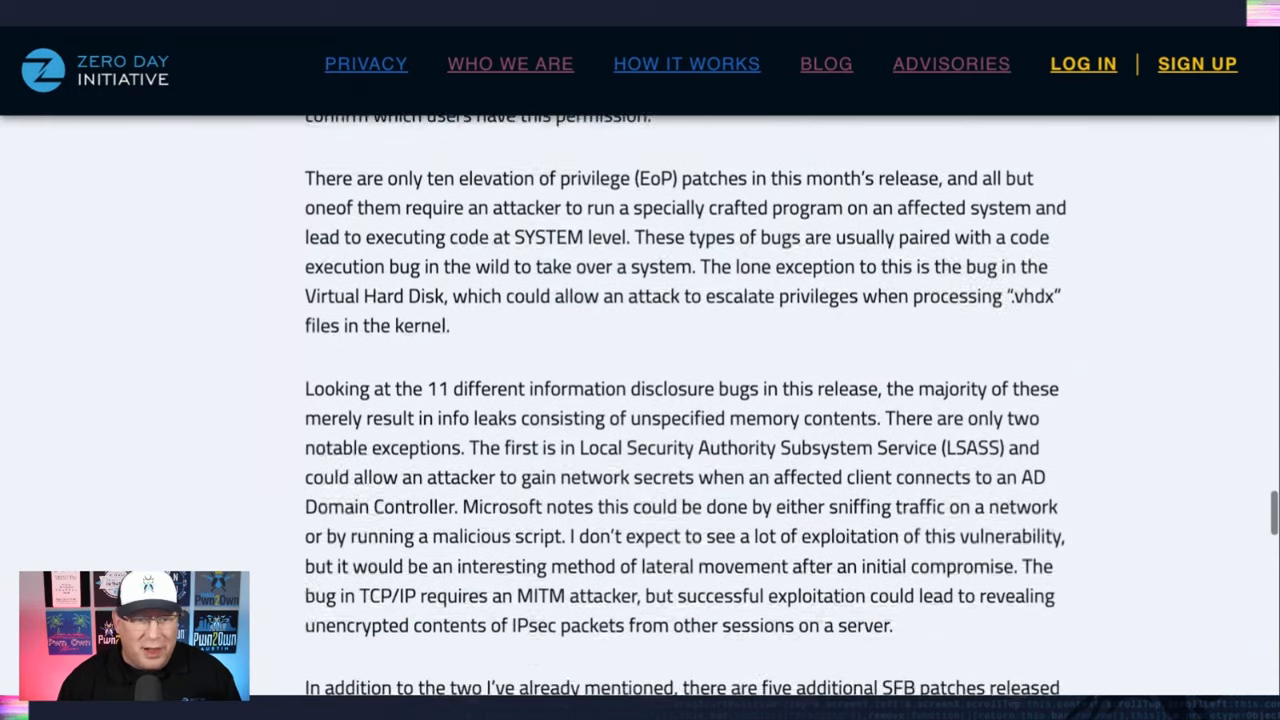
pyautogui.scroll(-3)
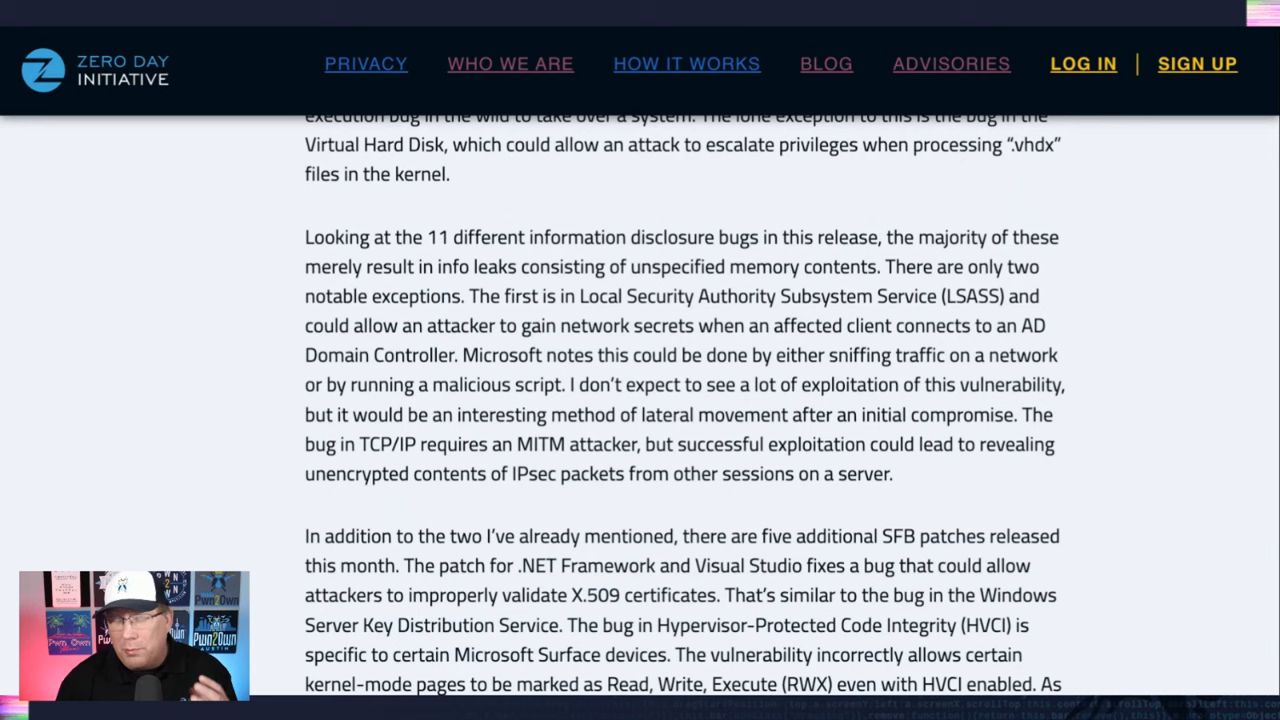
pyautogui.scroll(-3)
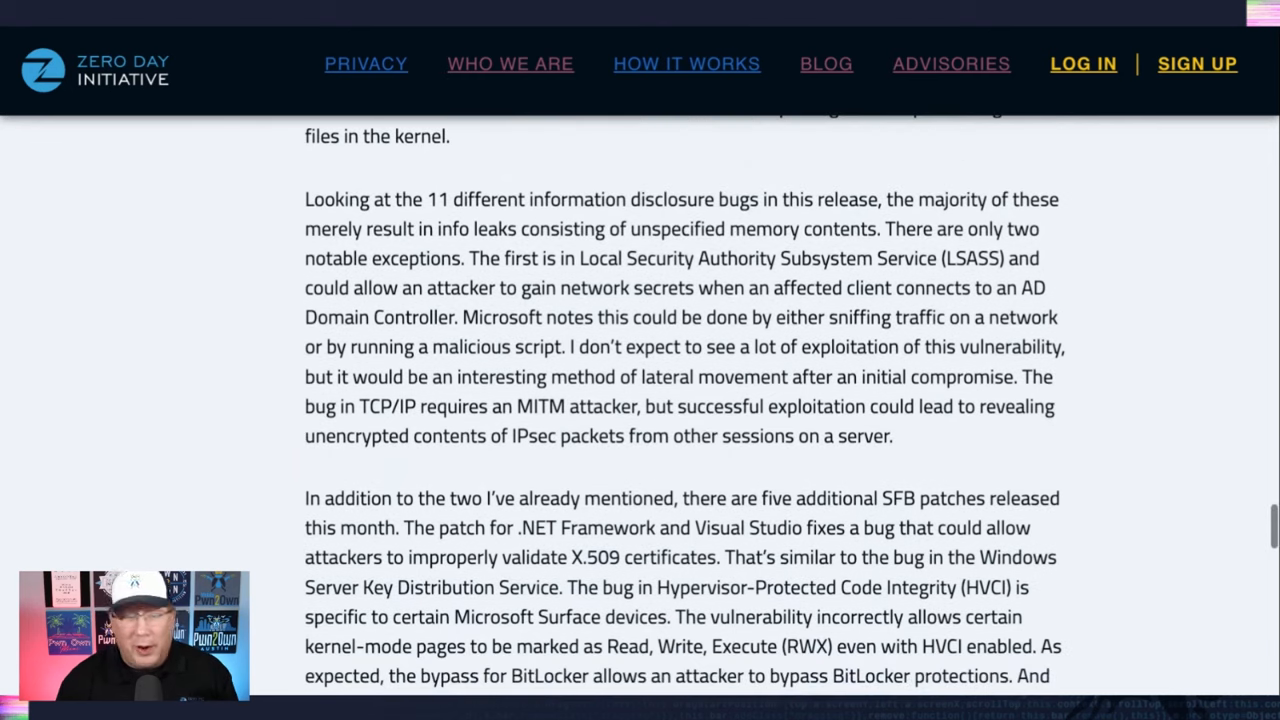
pyautogui.scroll(-3)
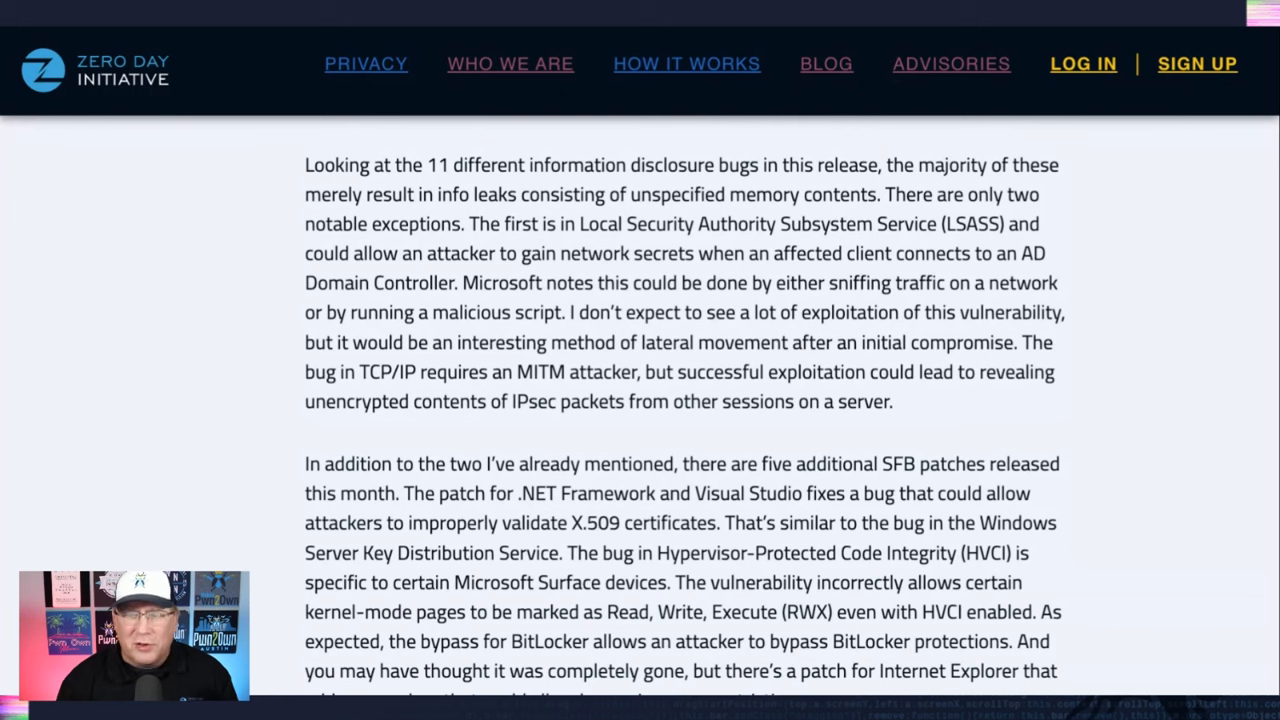
pyautogui.scroll(-3)
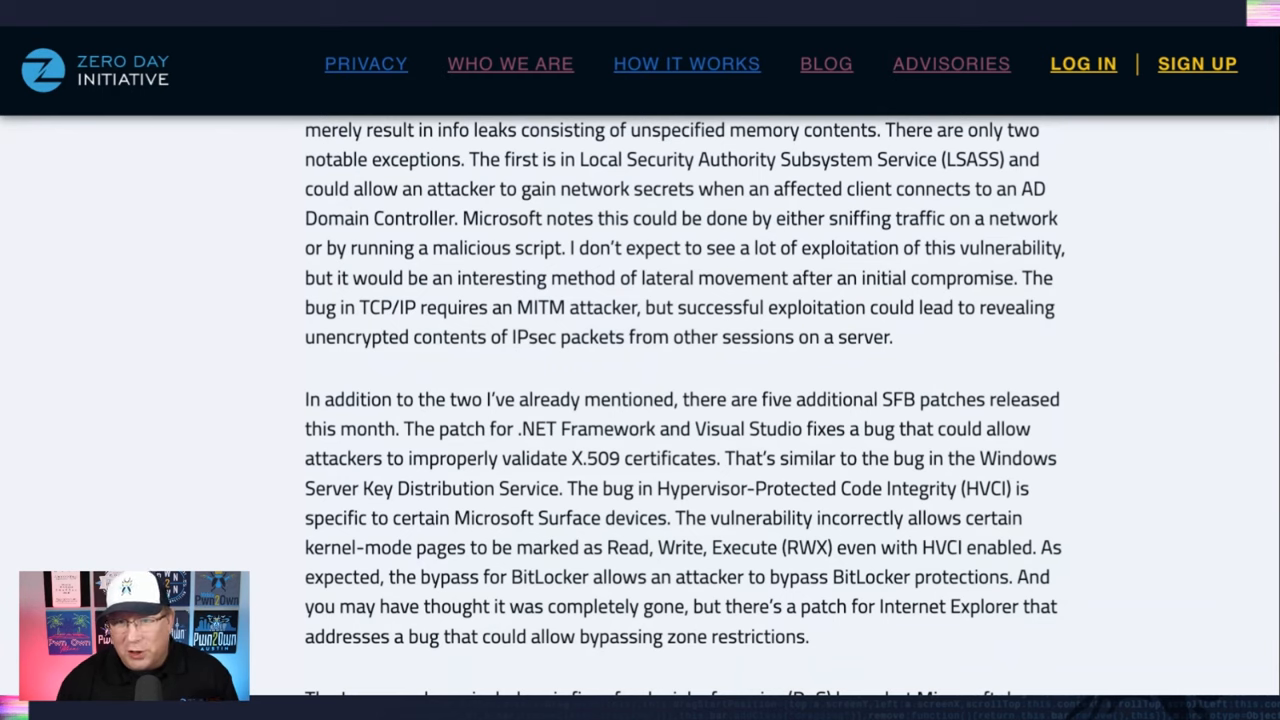
pyautogui.scroll(-3)
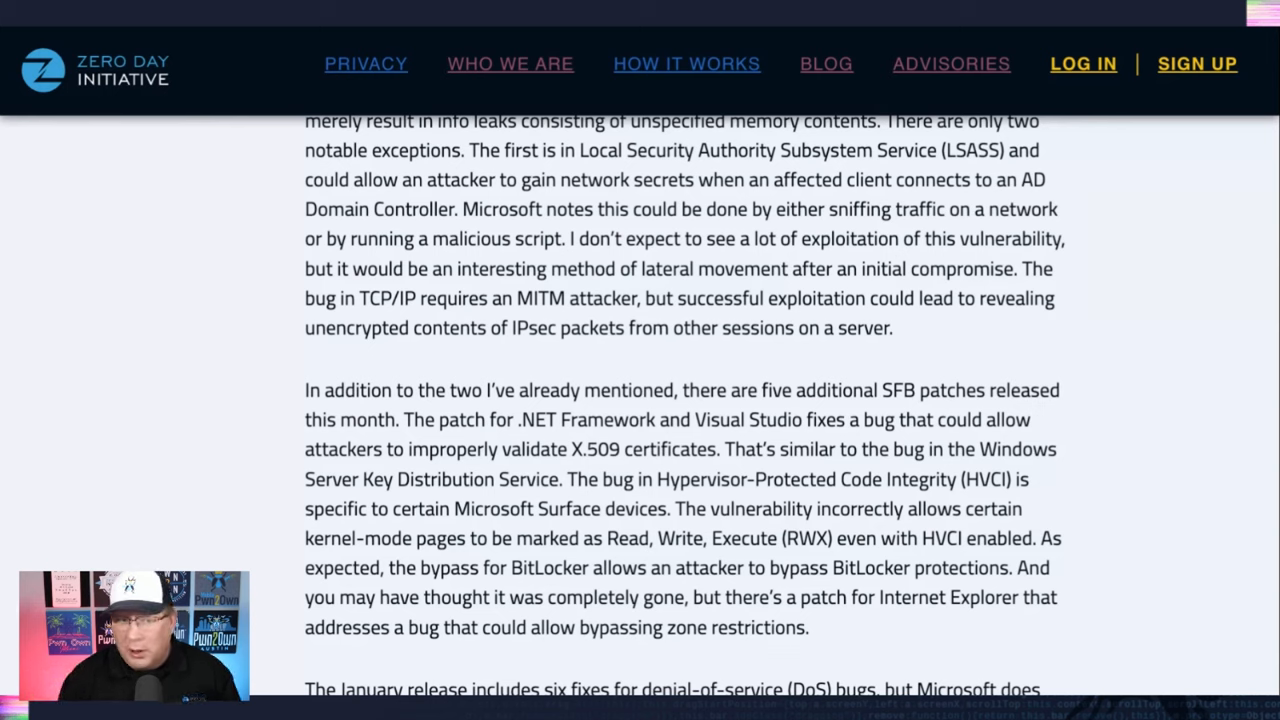
pyautogui.scroll(-3)
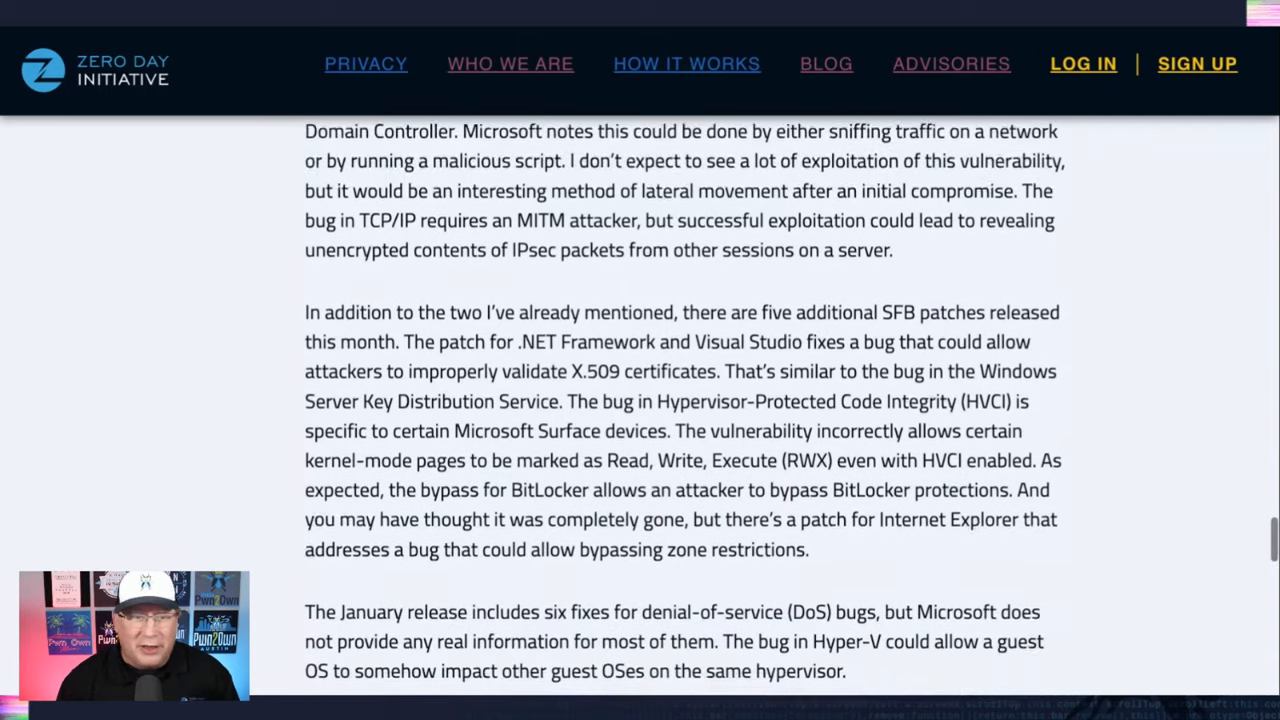
pyautogui.scroll(-3)
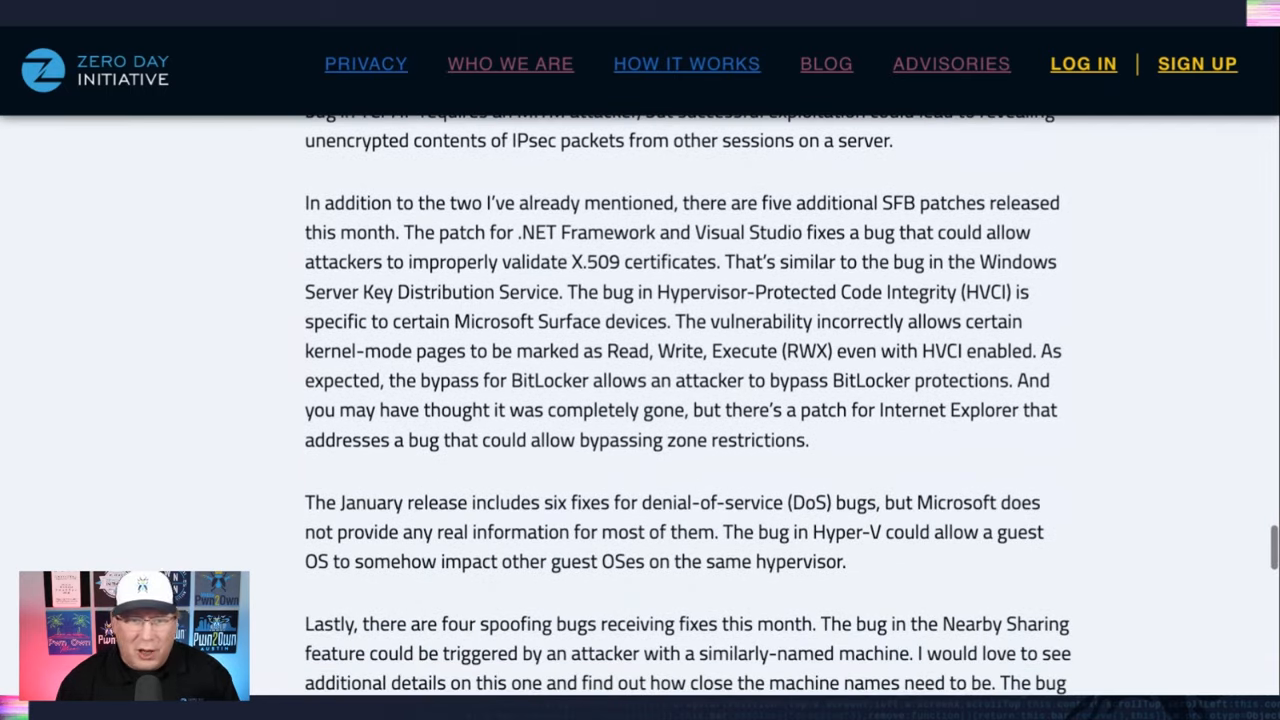
pyautogui.scroll(-3)
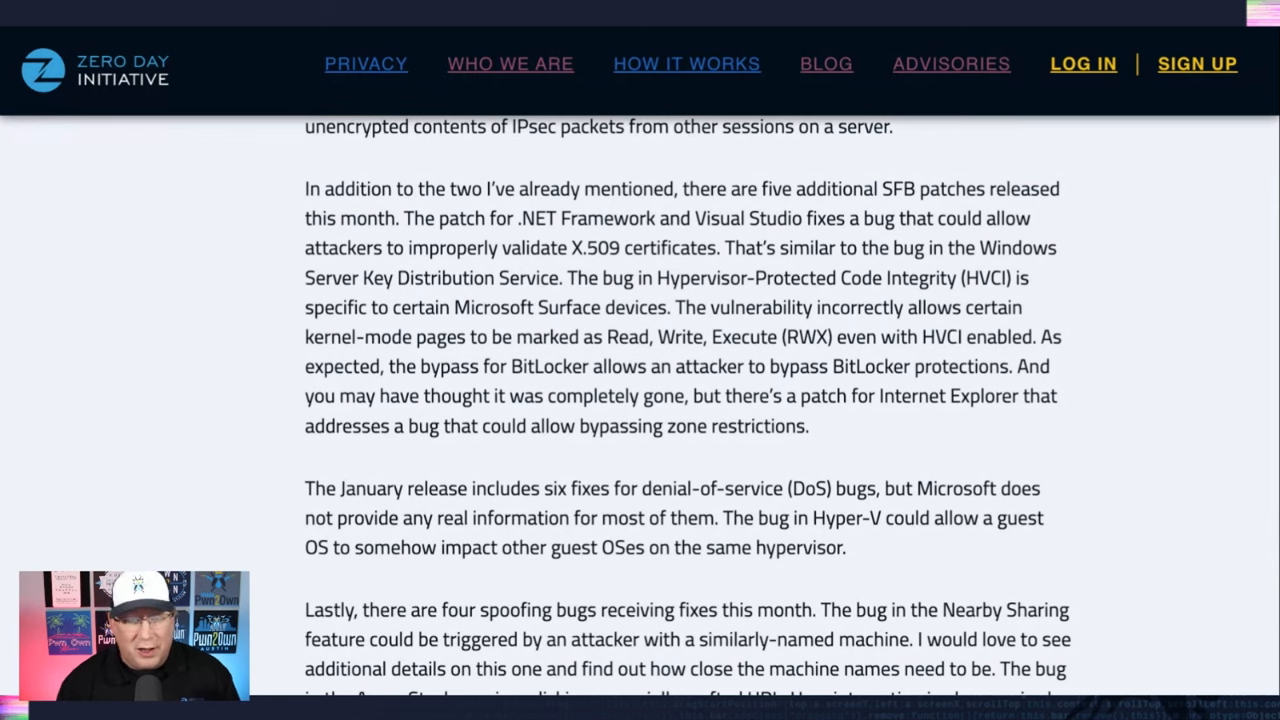
pyautogui.scroll(-3)
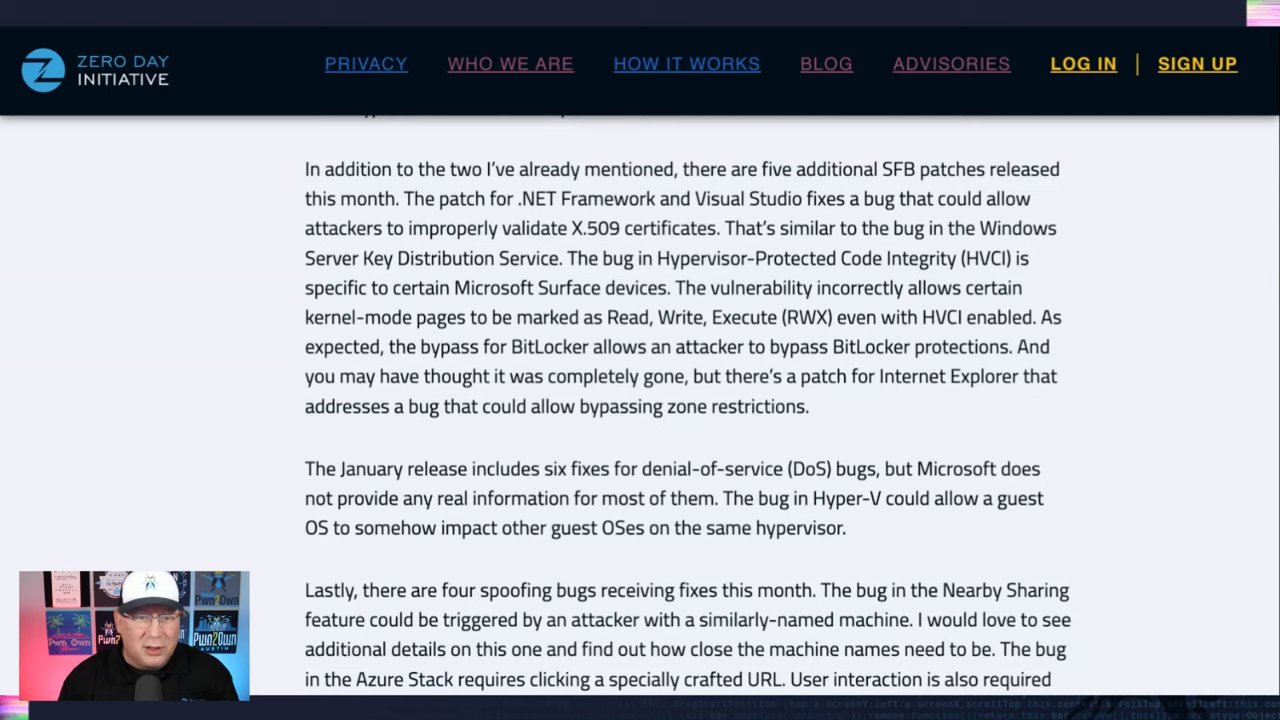
pyautogui.scroll(-3)
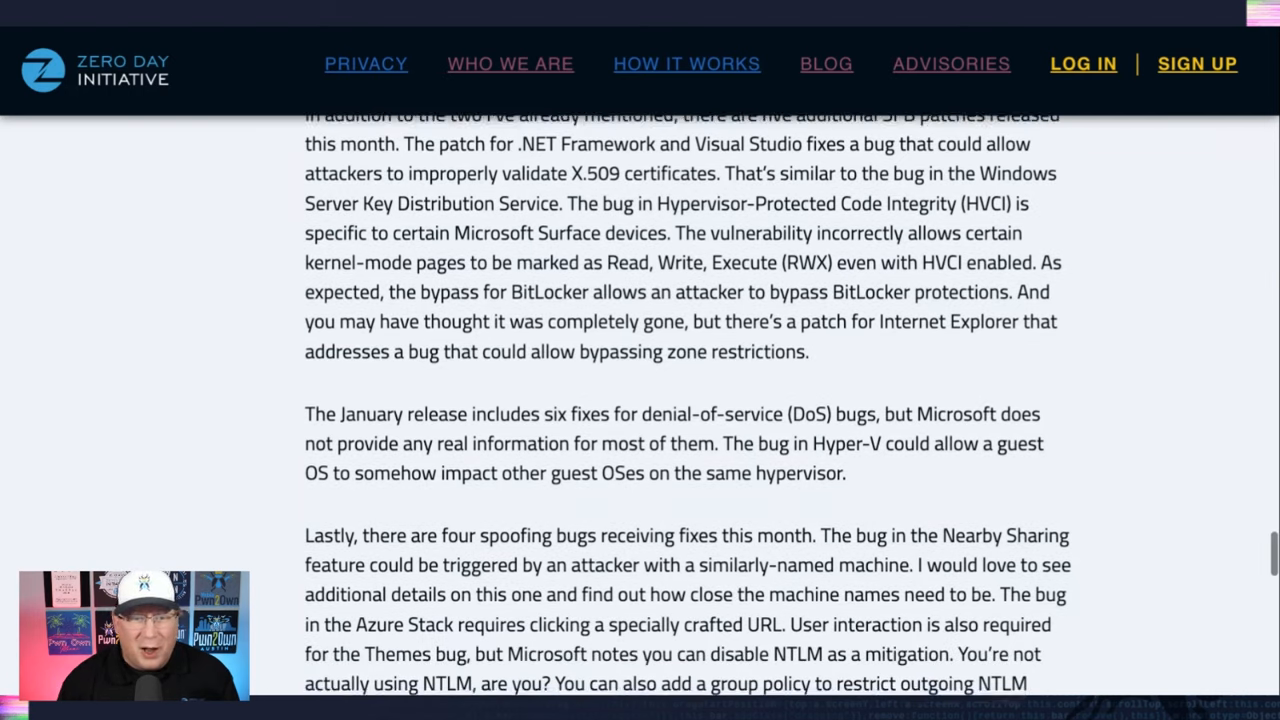
pyautogui.scroll(-3)
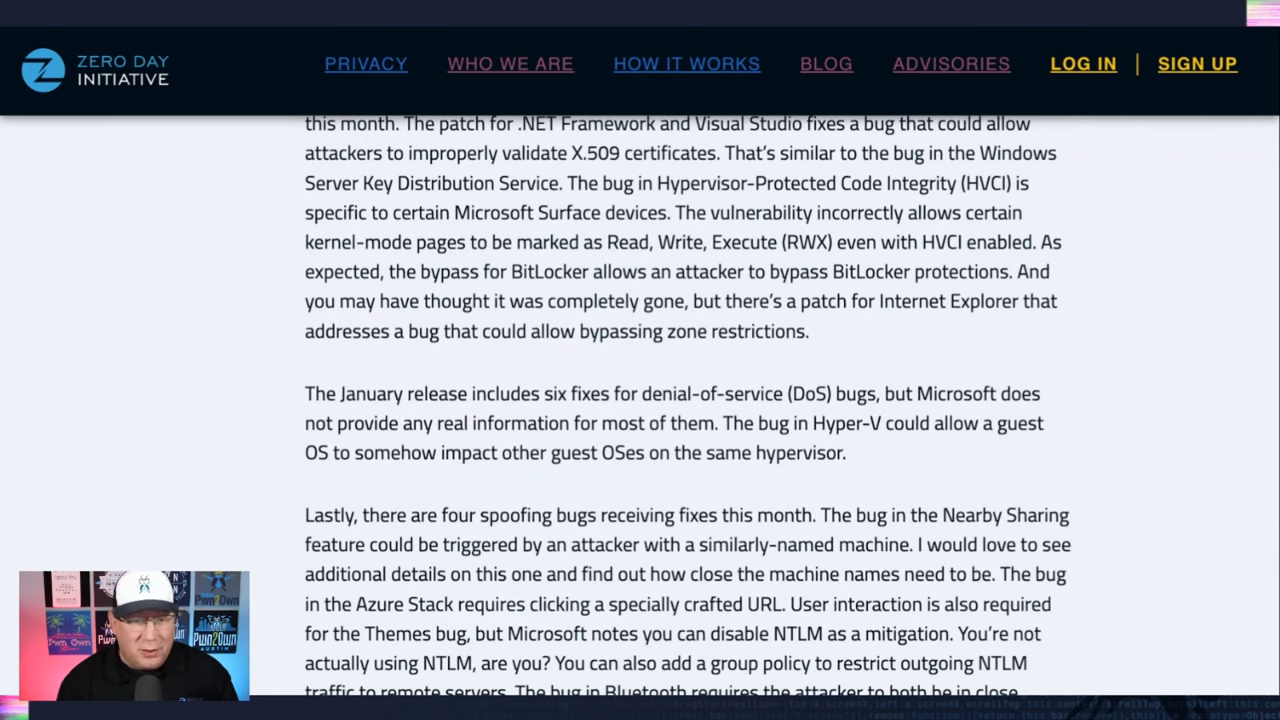
pyautogui.scroll(-3)
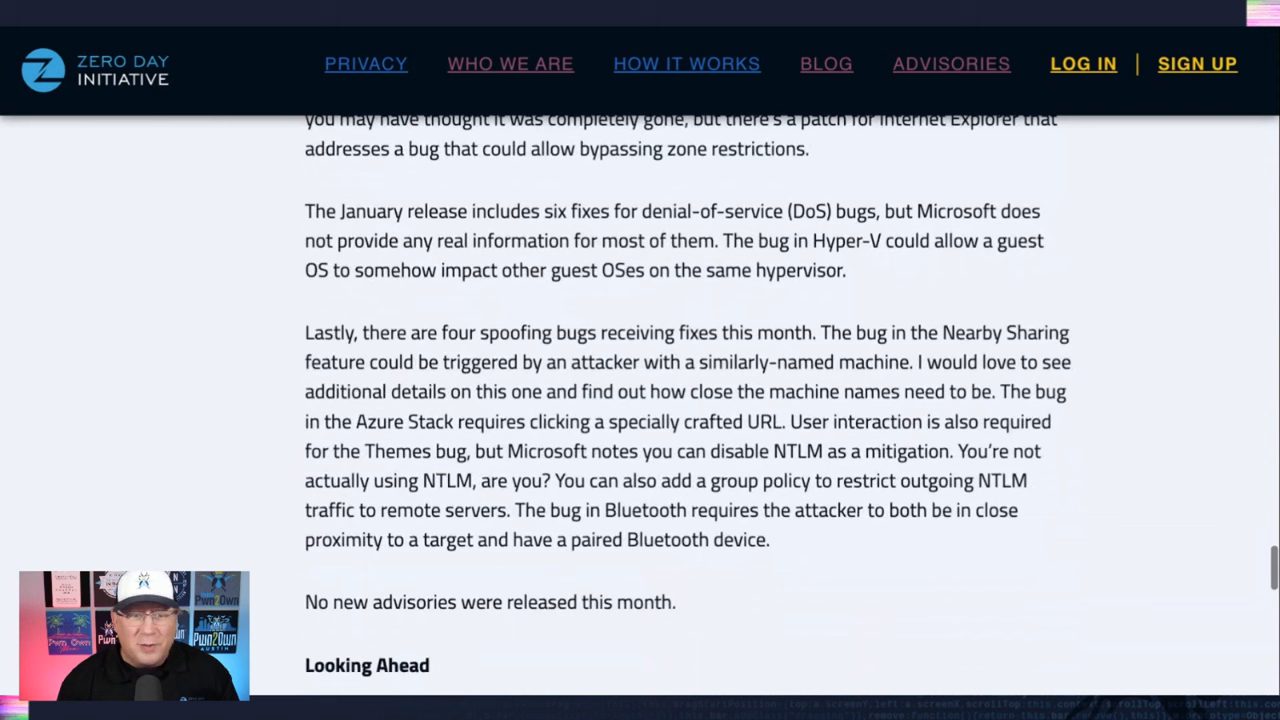